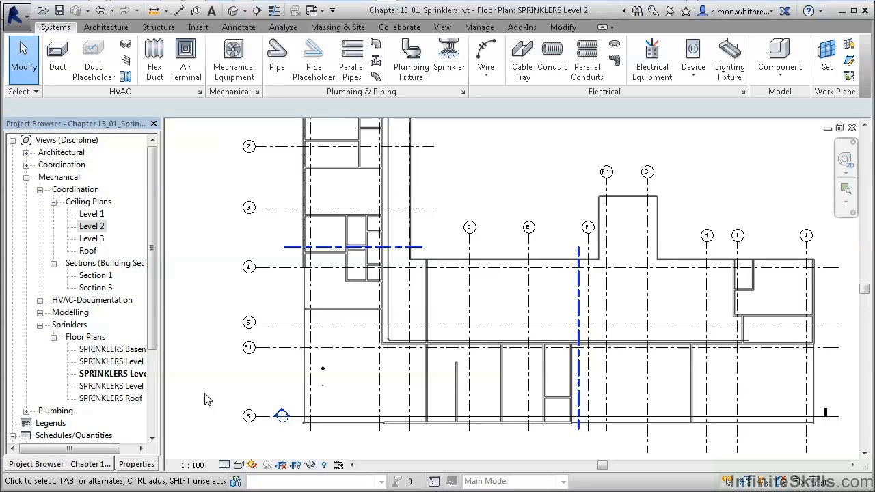
pyautogui.moveTo(161, 398)
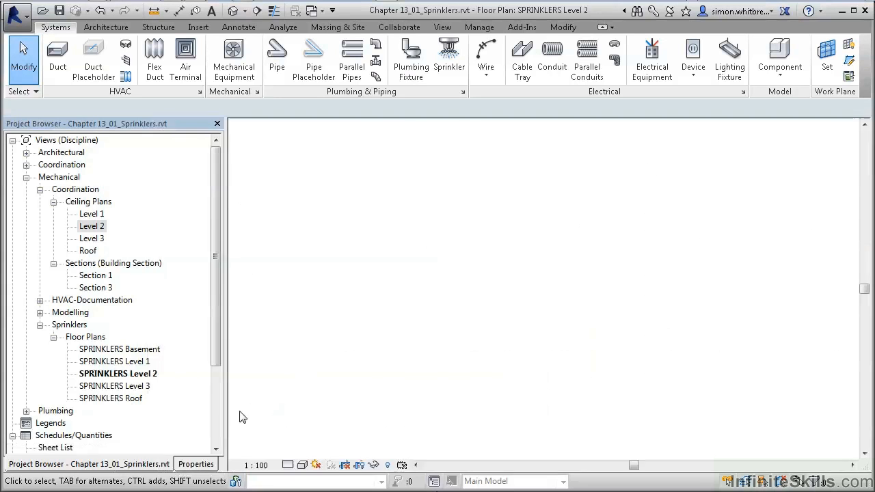
# Zoom in on the two existing sprinkler heads in the lower-left of the Level 2 plan
pyautogui.doubleClick(117, 373)
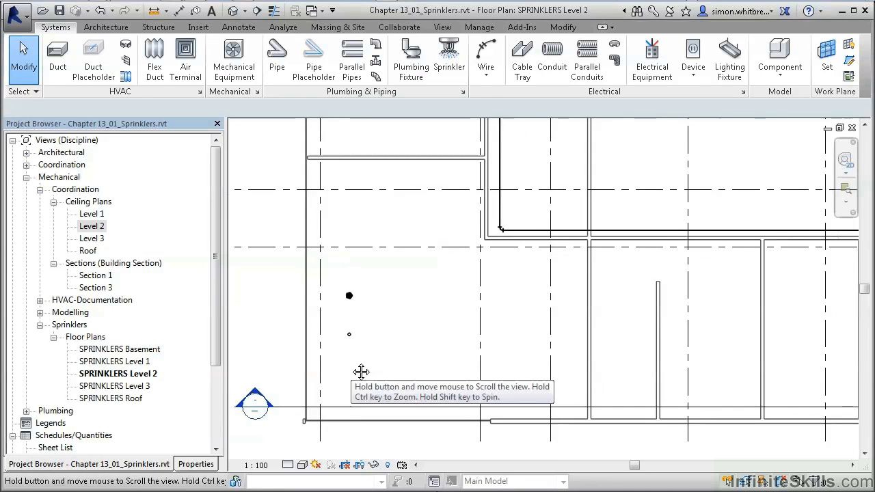
pyautogui.moveTo(357, 347)
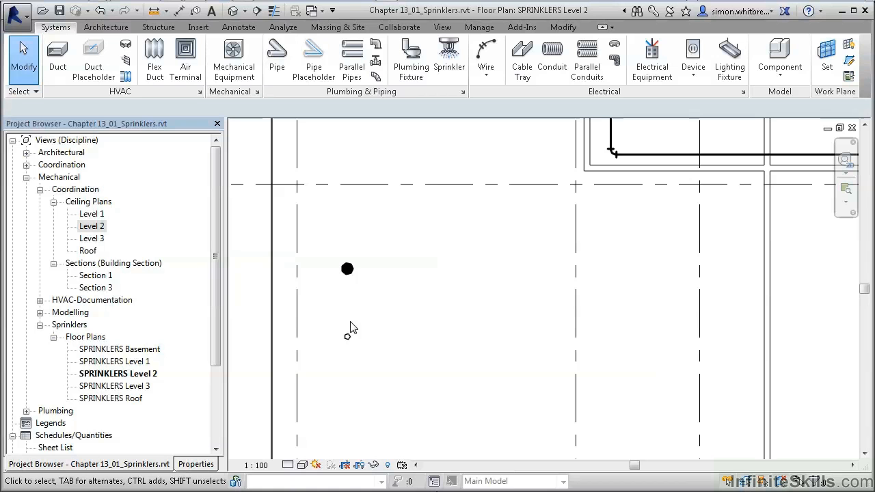
pyautogui.moveTo(347, 269)
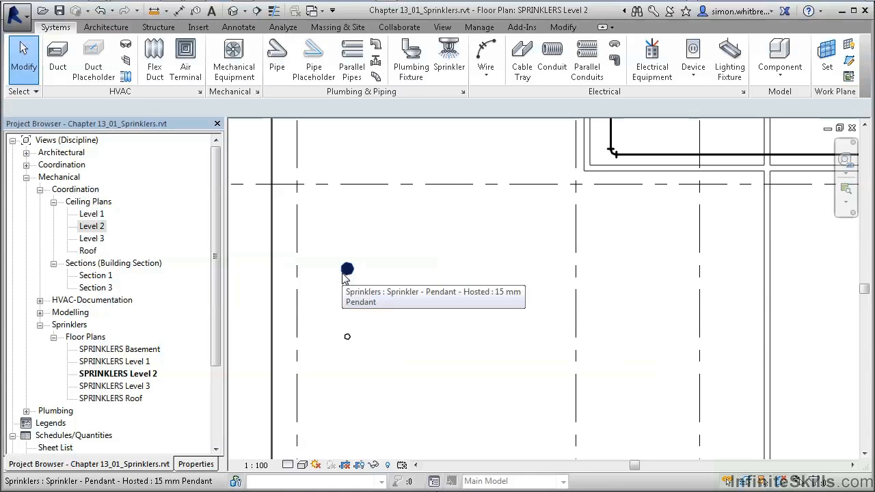
pyautogui.click(347, 268)
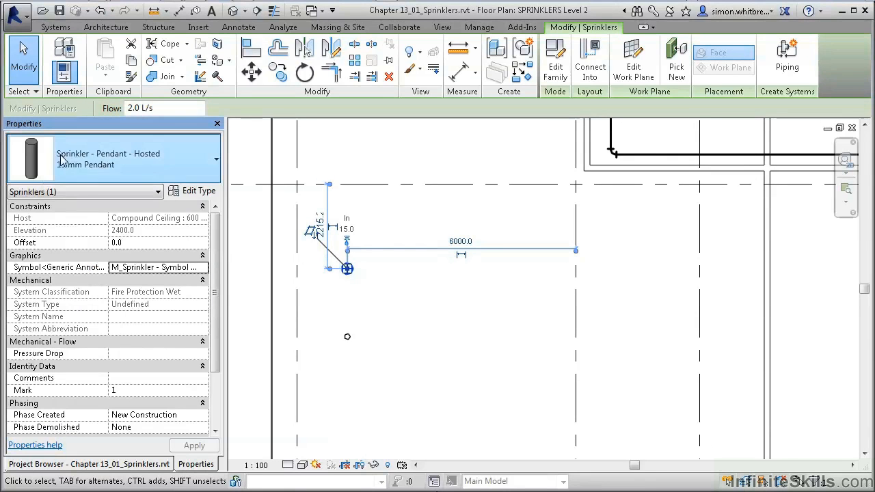
pyautogui.moveTo(134, 164)
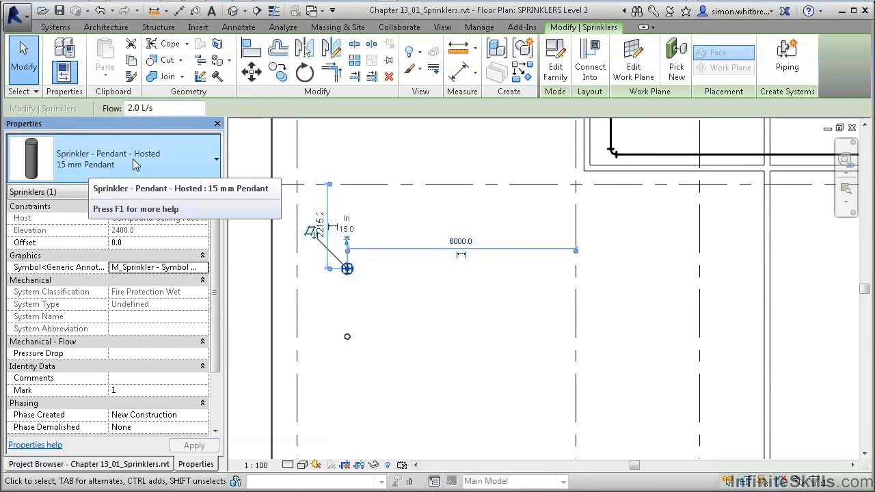
pyautogui.moveTo(293, 235)
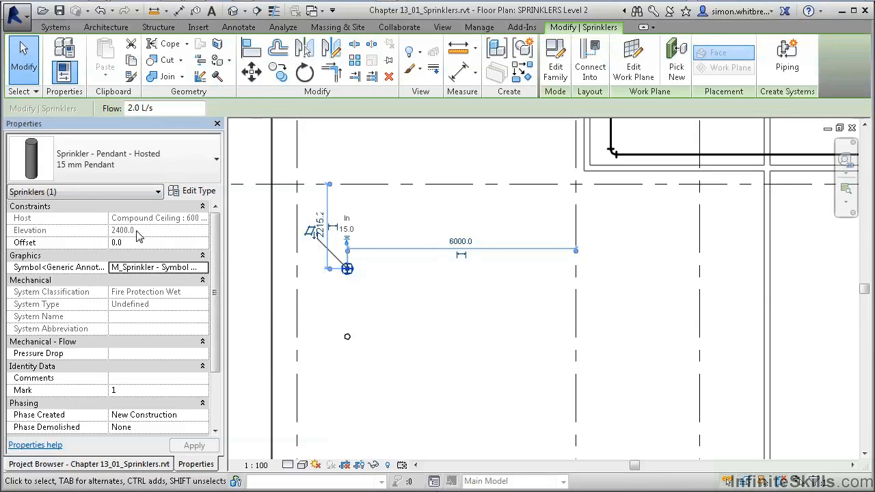
pyautogui.moveTo(328, 328)
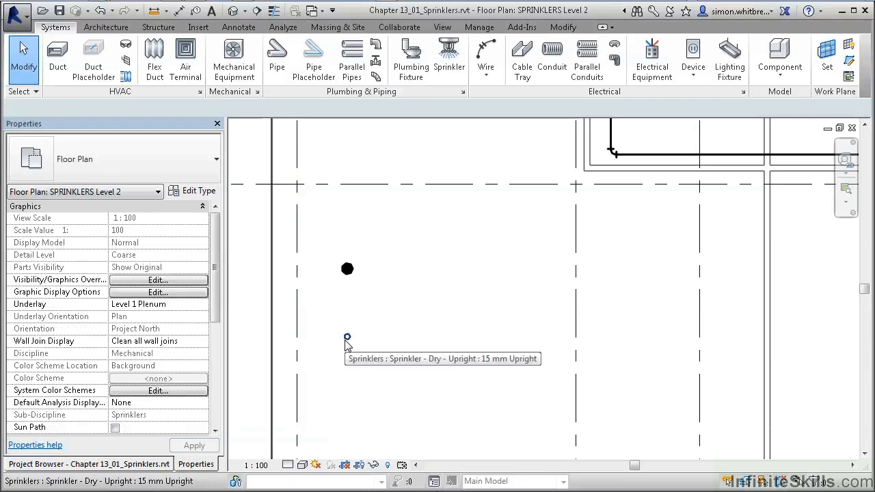
pyautogui.click(348, 337)
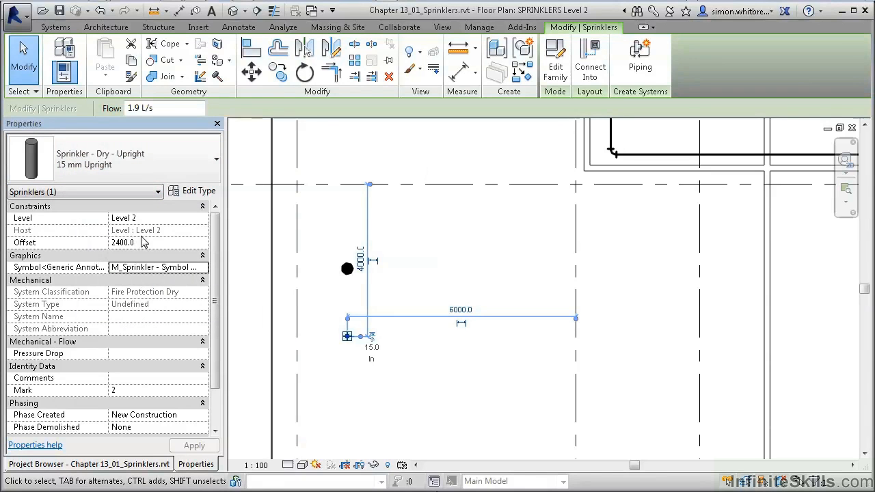
pyautogui.moveTo(144, 246)
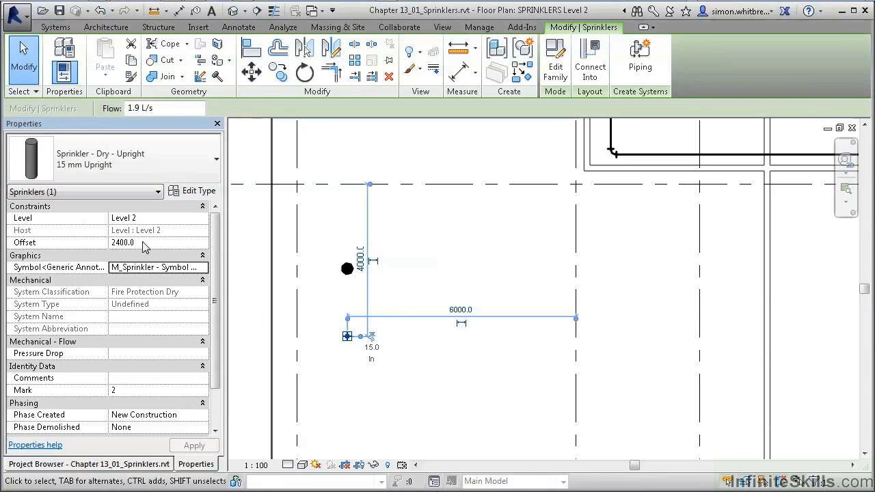
pyautogui.moveTo(358, 388)
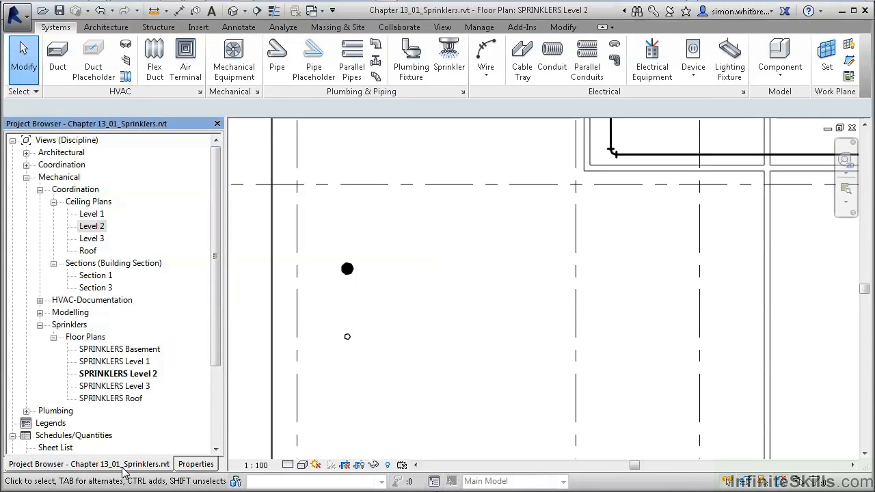
pyautogui.moveTo(120, 353)
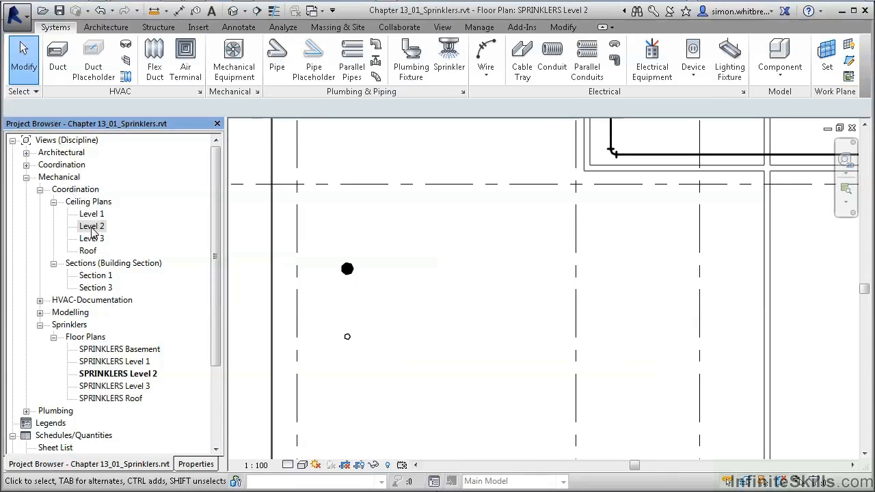
# Open the Level 2 reflected ceiling plan from the Project Browser
pyautogui.doubleClick(93, 225)
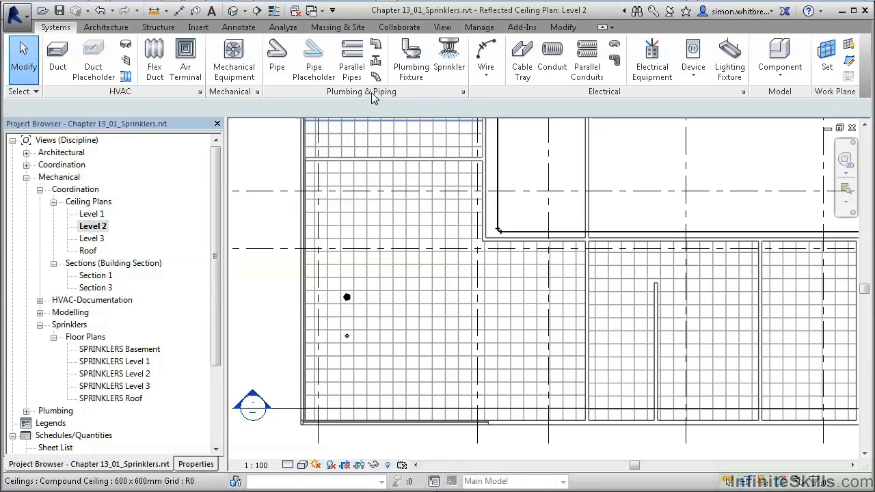
pyautogui.moveTo(449, 57)
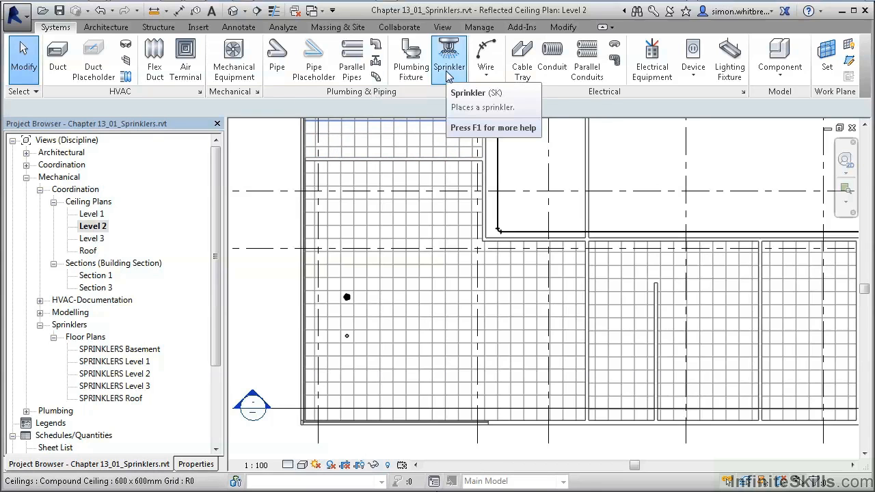
# Start a new sprinkler and choose the Sprinkler - Pendant - Hosted : 15 mm Pendant type
pyautogui.click(448, 53)
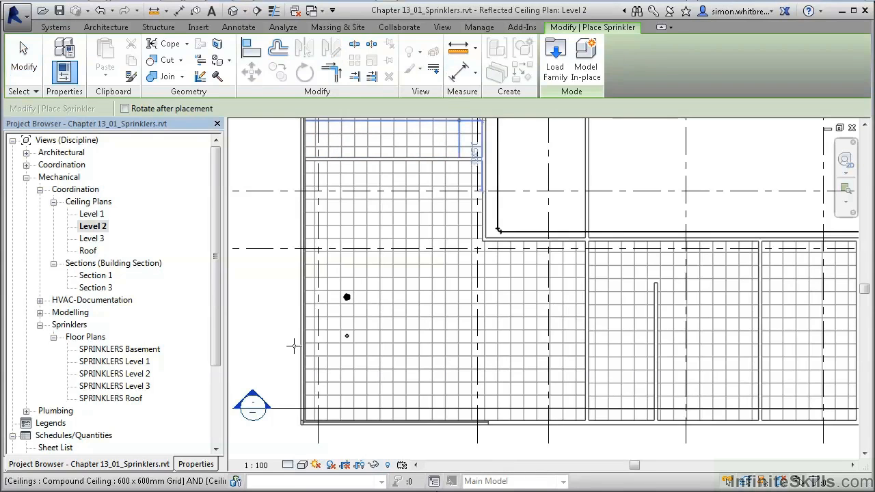
pyautogui.click(197, 464)
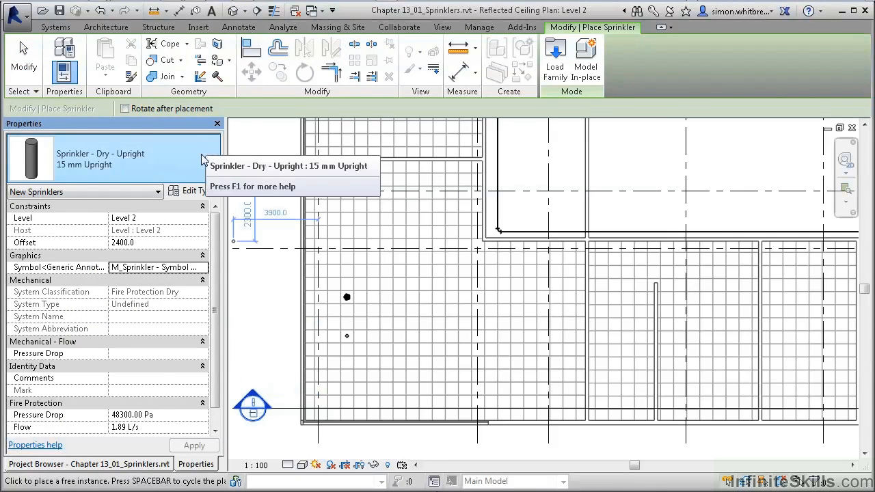
pyautogui.click(215, 158)
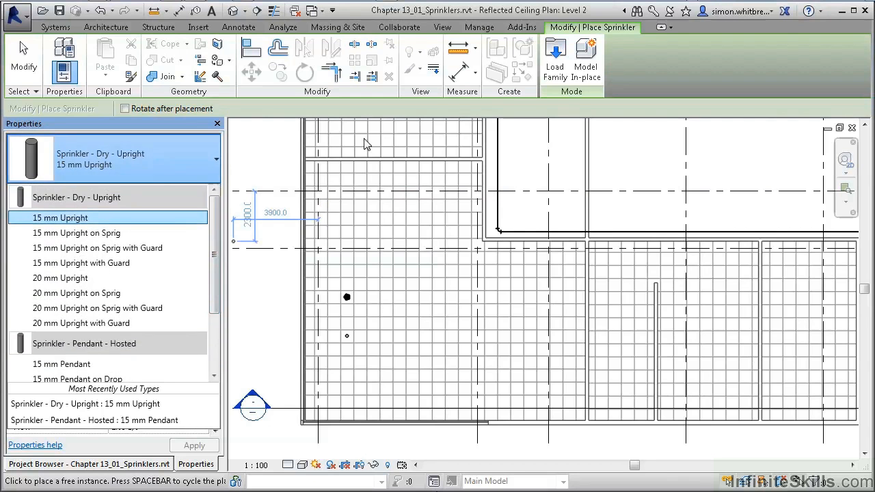
pyautogui.moveTo(555, 75)
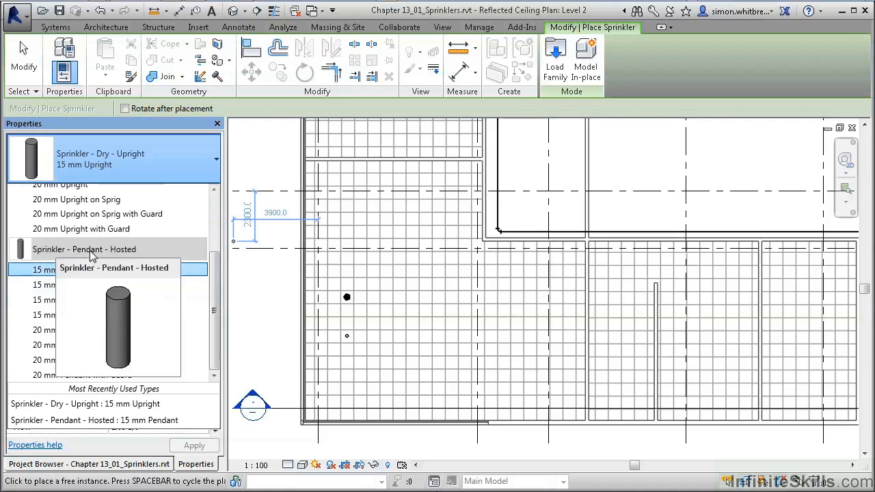
pyautogui.click(62, 270)
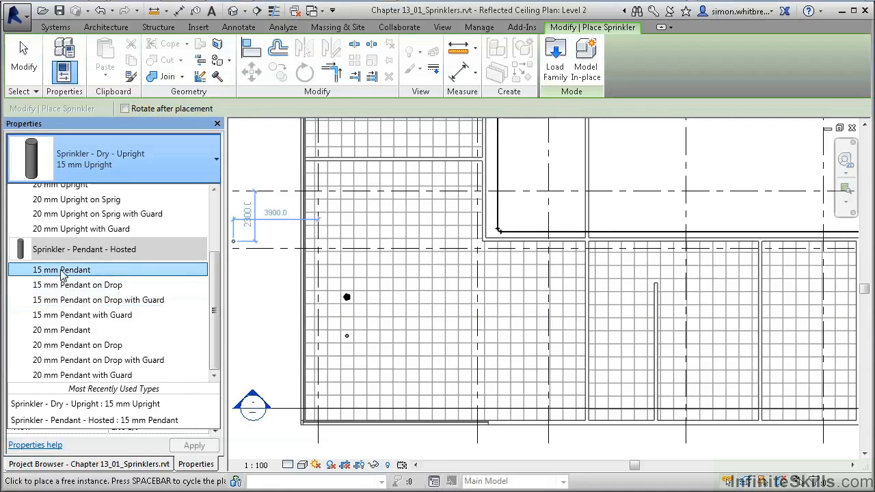
pyautogui.click(60, 269)
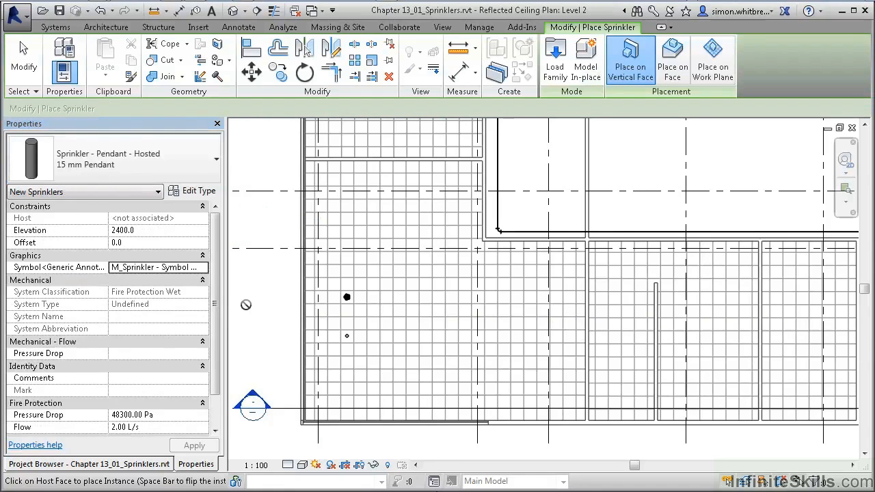
pyautogui.moveTo(265, 308)
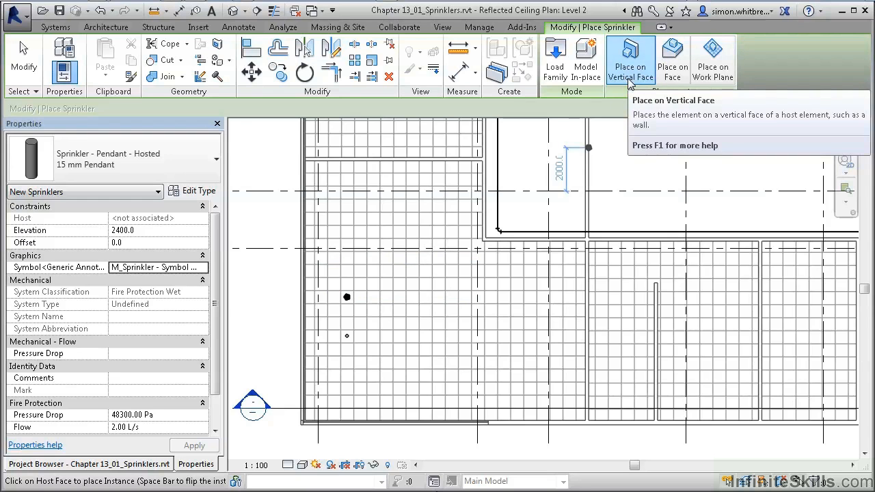
pyautogui.moveTo(629, 115)
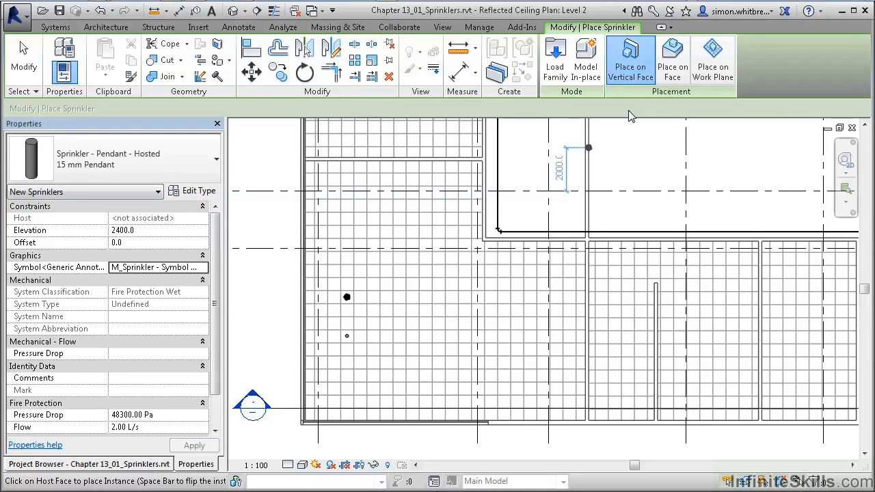
pyautogui.moveTo(672, 58)
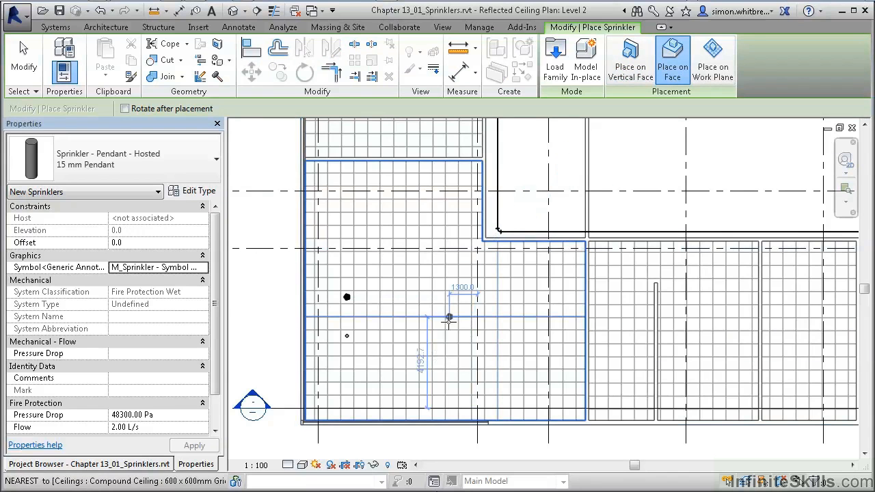
pyautogui.moveTo(438, 322)
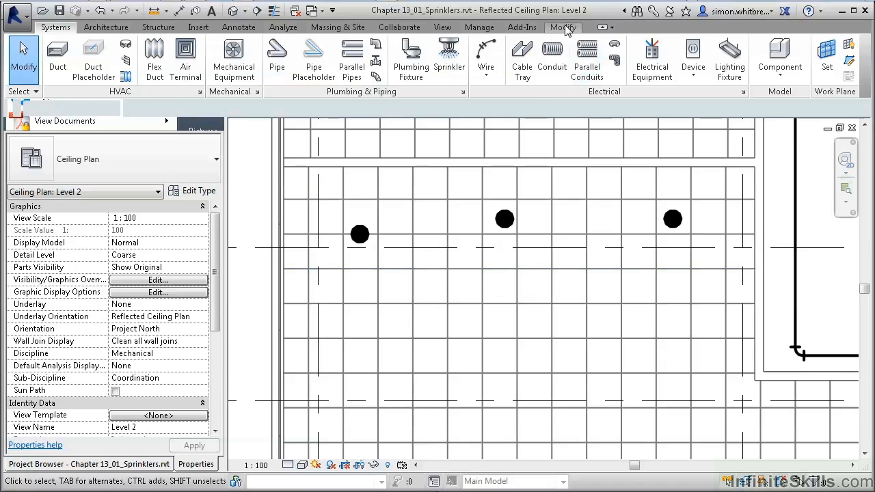
# Align the middle sprinkler to the horizontal ceiling grid line using Align
pyautogui.click(563, 27)
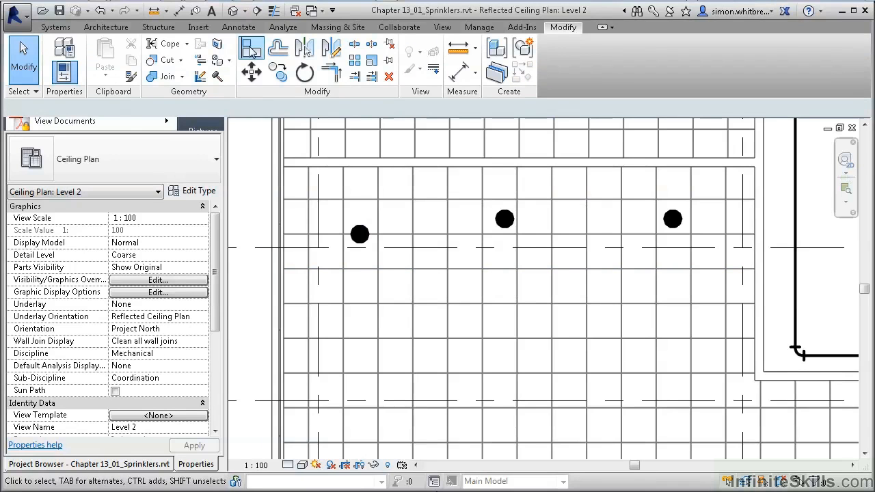
pyautogui.click(248, 49)
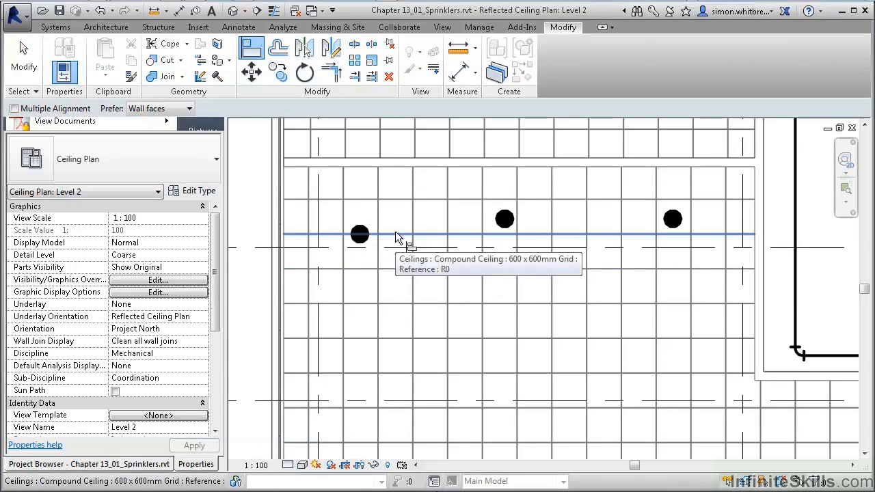
pyautogui.click(359, 235)
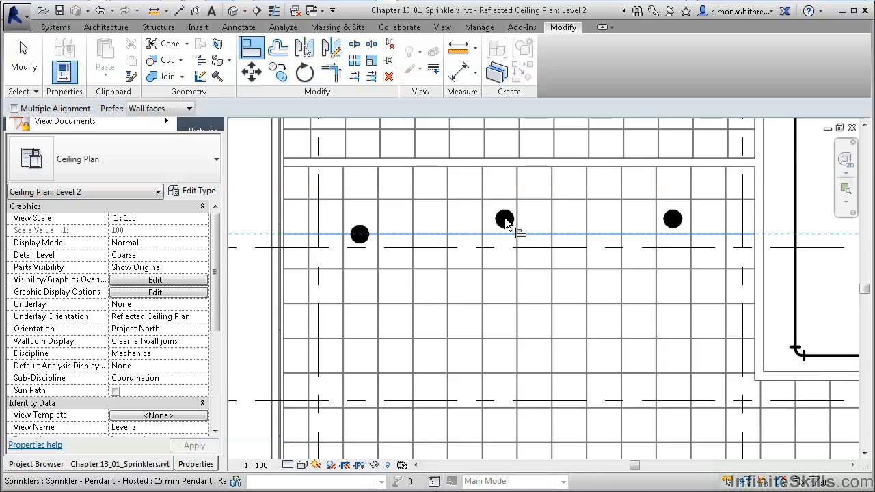
pyautogui.moveTo(504, 222)
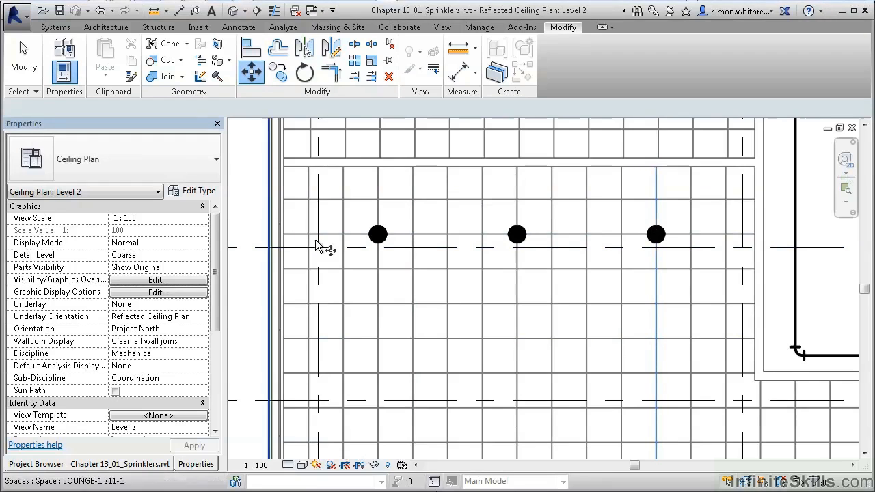
pyautogui.moveTo(361, 226)
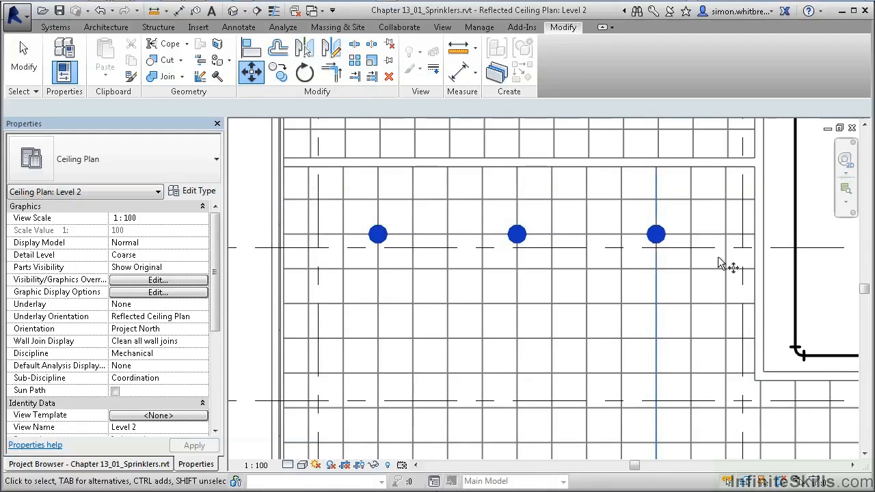
pyautogui.click(377, 234)
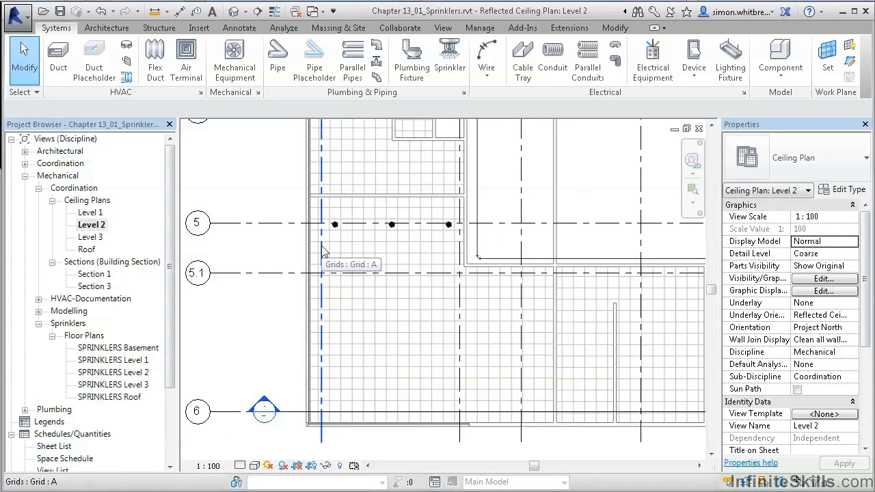
pyautogui.moveTo(287, 246)
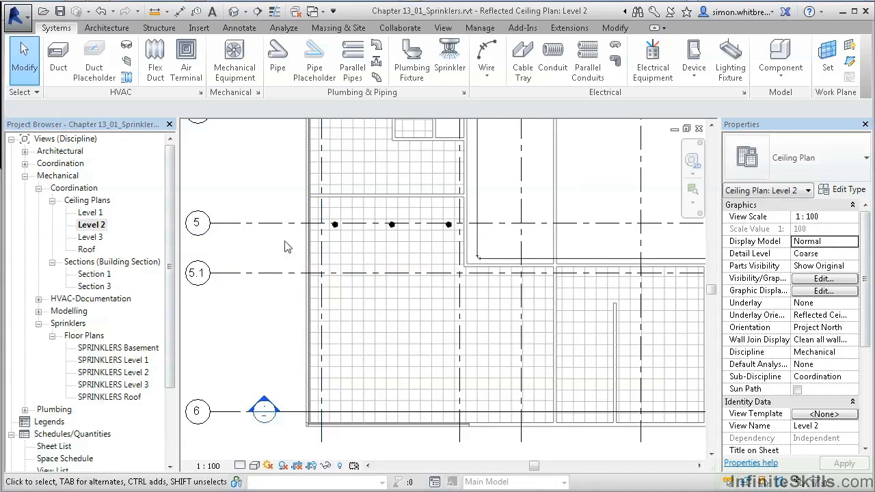
pyautogui.moveTo(287, 260)
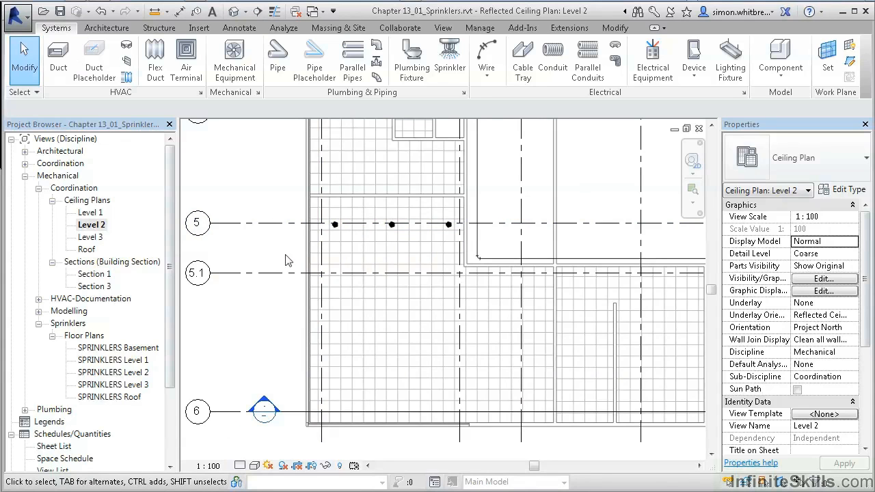
pyautogui.moveTo(293, 246)
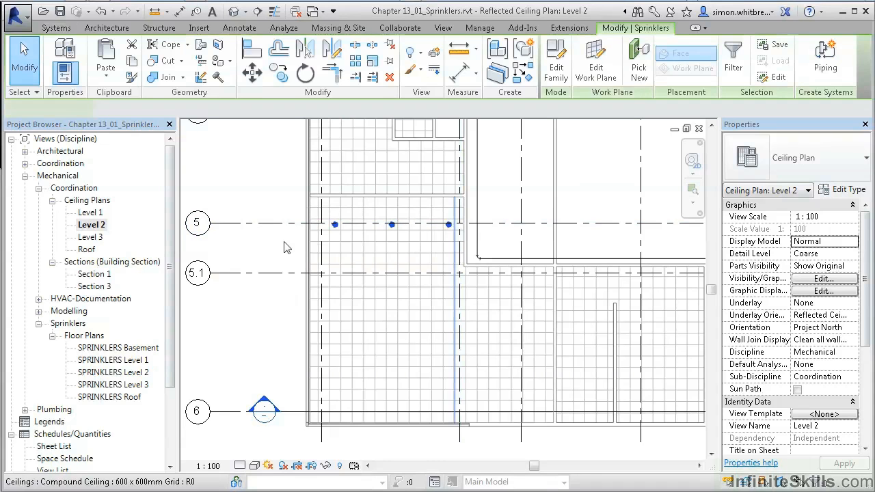
# Select the row of three sprinklers and filter the selection to Sprinklers only
pyautogui.click(449, 224)
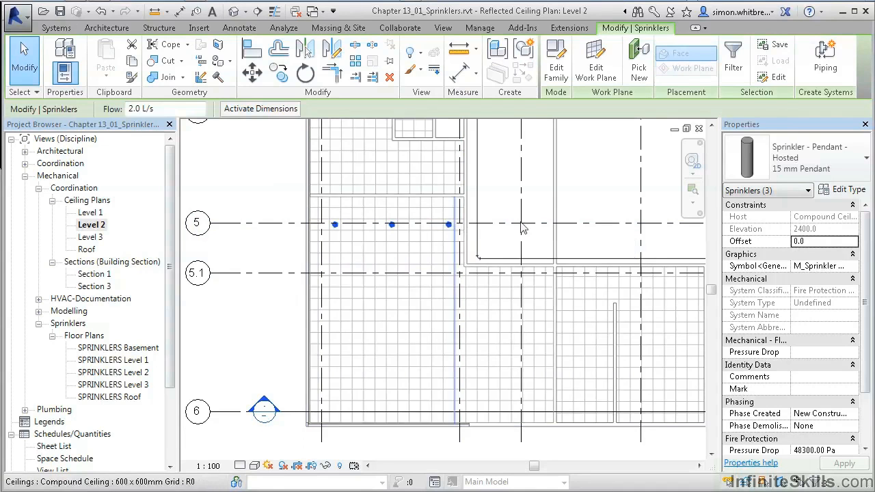
pyautogui.click(729, 52)
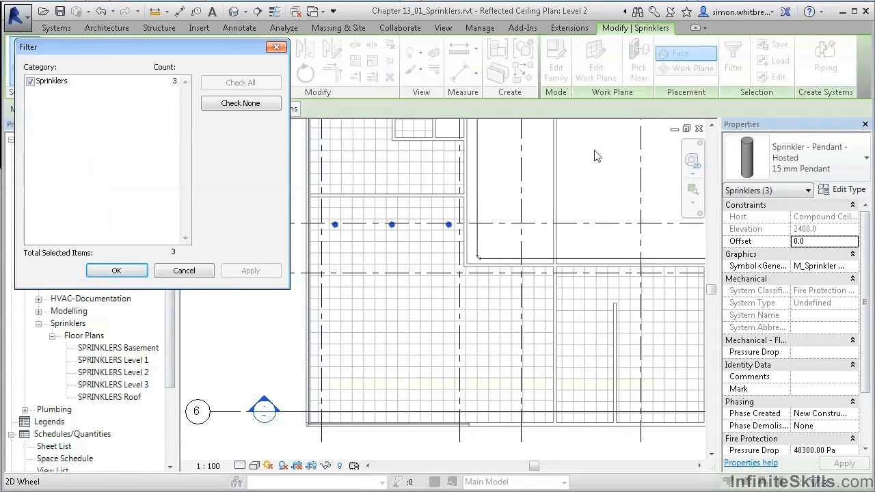
pyautogui.moveTo(121, 128)
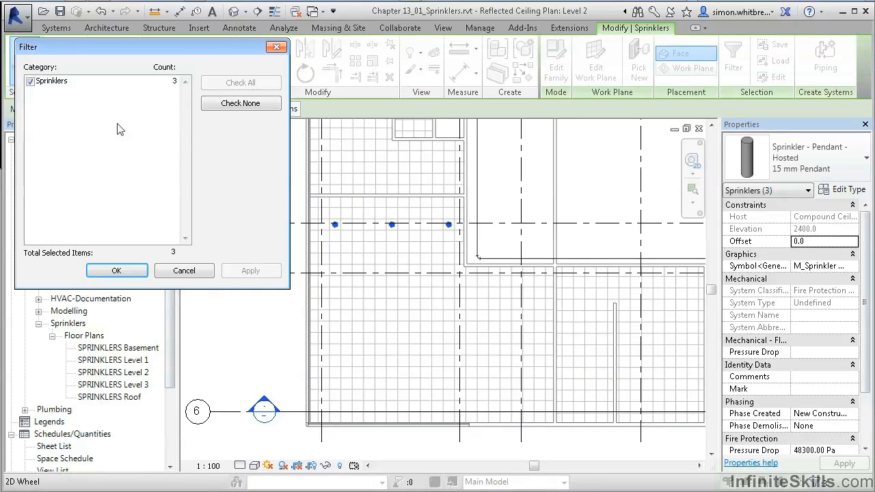
pyautogui.click(116, 271)
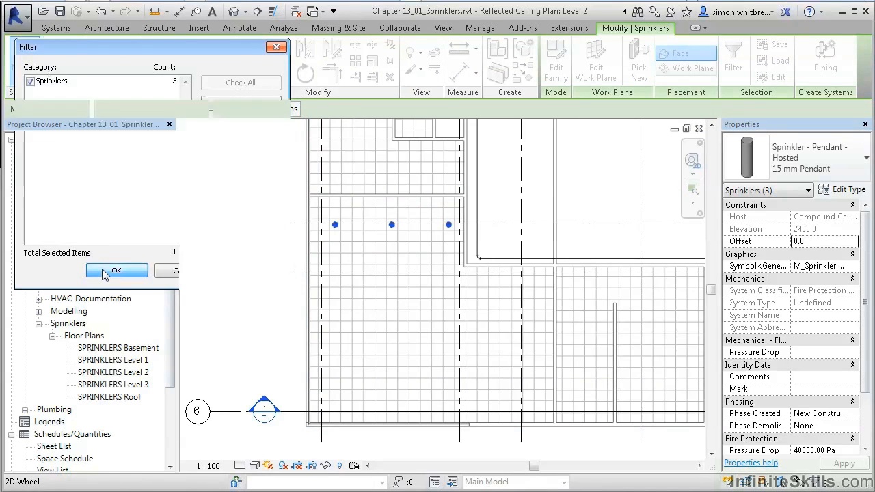
pyautogui.click(116, 271)
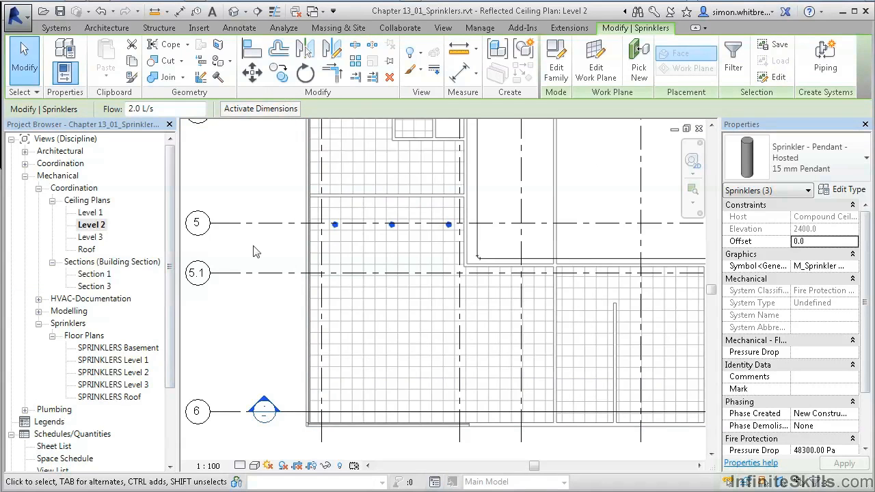
pyautogui.moveTo(355, 62)
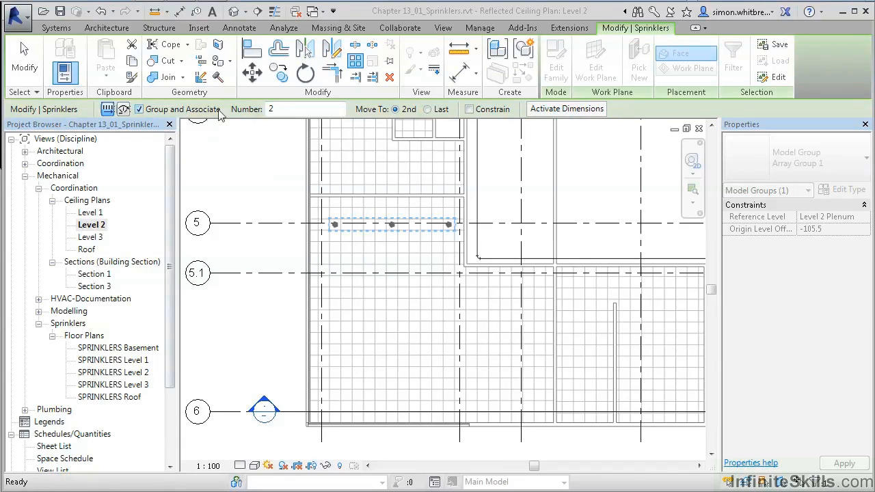
# Pick the array start point and enter 3000 as the vertical row spacing
pyautogui.click(304, 109)
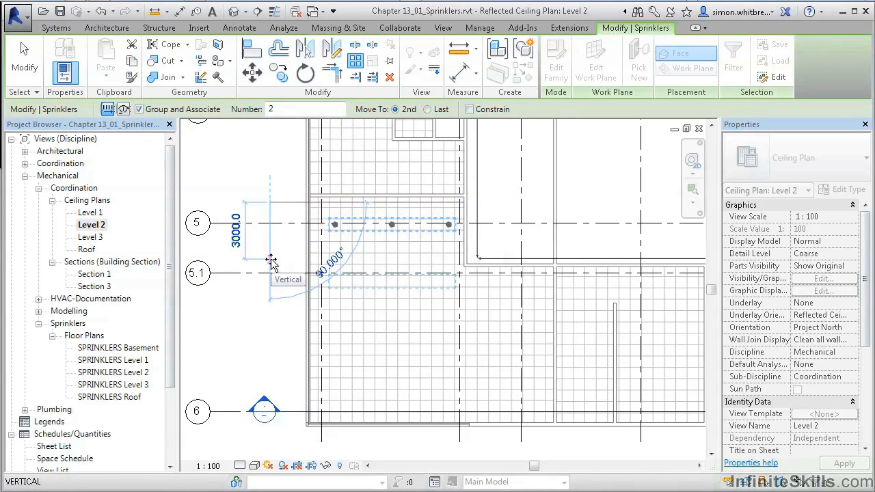
pyautogui.moveTo(272, 260)
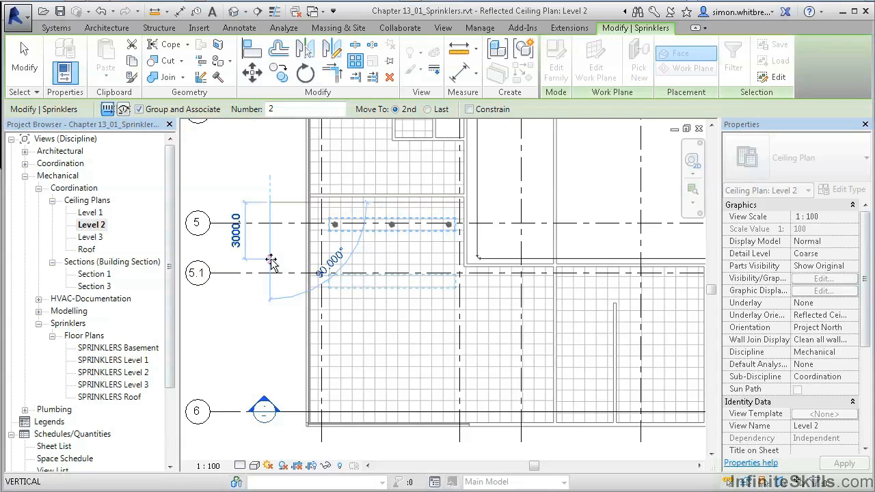
pyautogui.write('3')
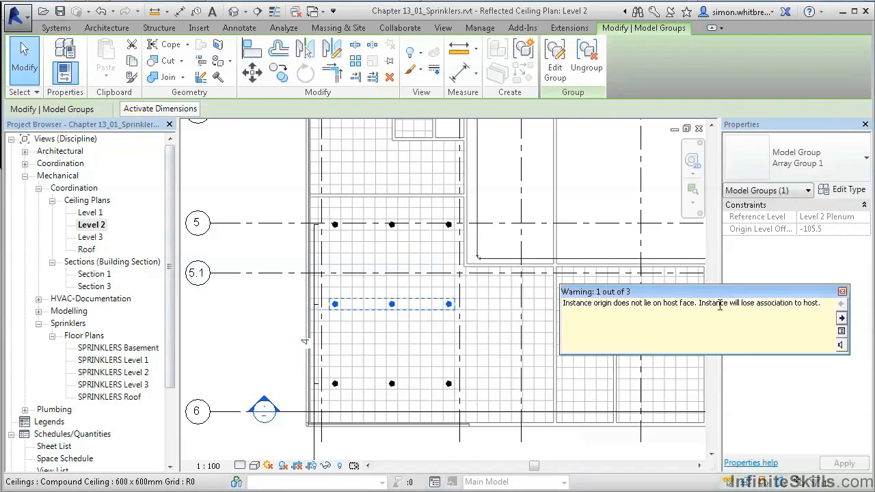
pyautogui.moveTo(627, 309)
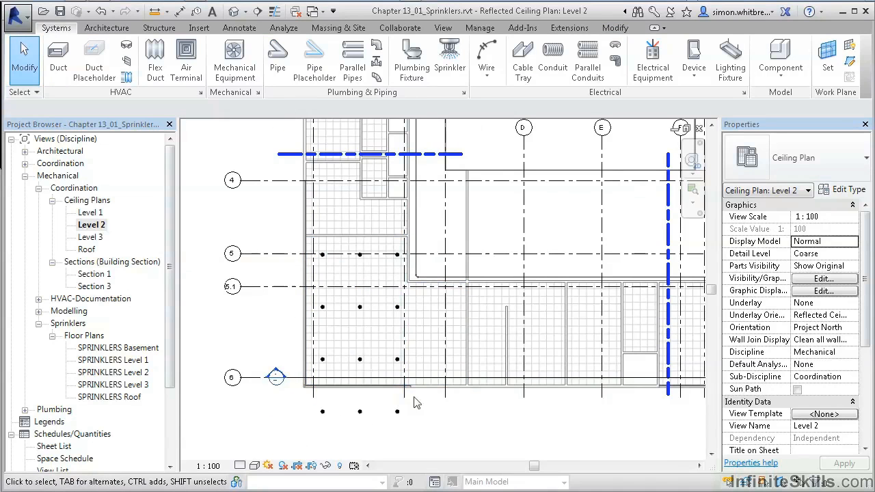
pyautogui.moveTo(368, 415)
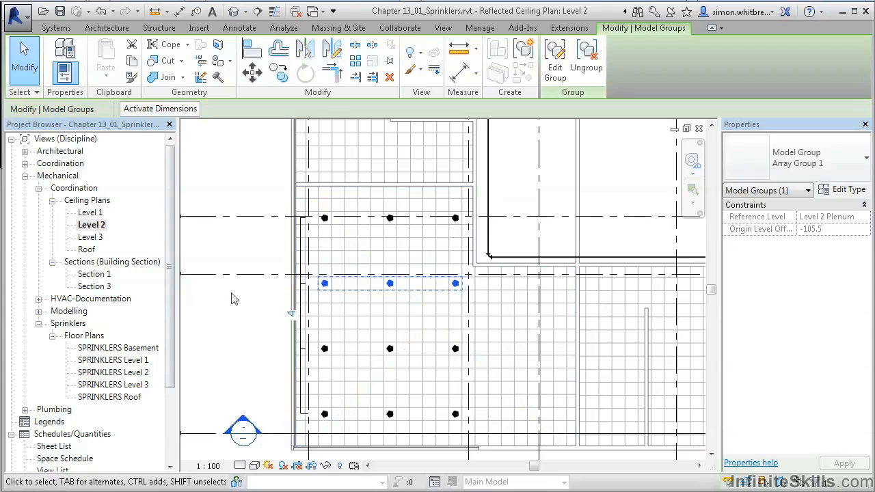
pyautogui.moveTo(235, 335)
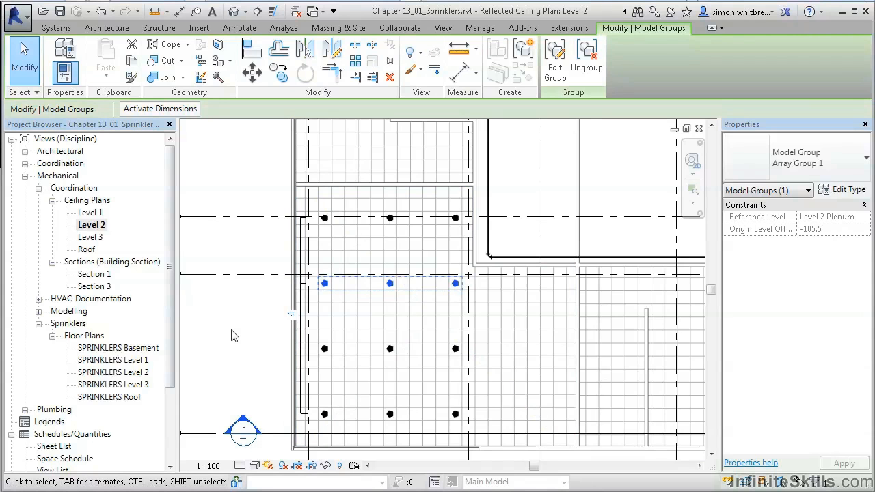
pyautogui.moveTo(258, 199)
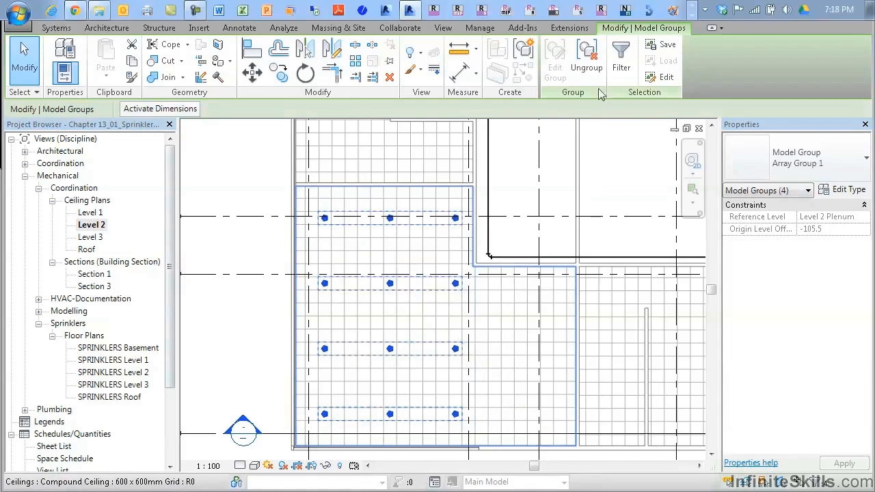
# Filter the selection to Model Groups only, ready to ungroup the four array rows
pyautogui.click(621, 58)
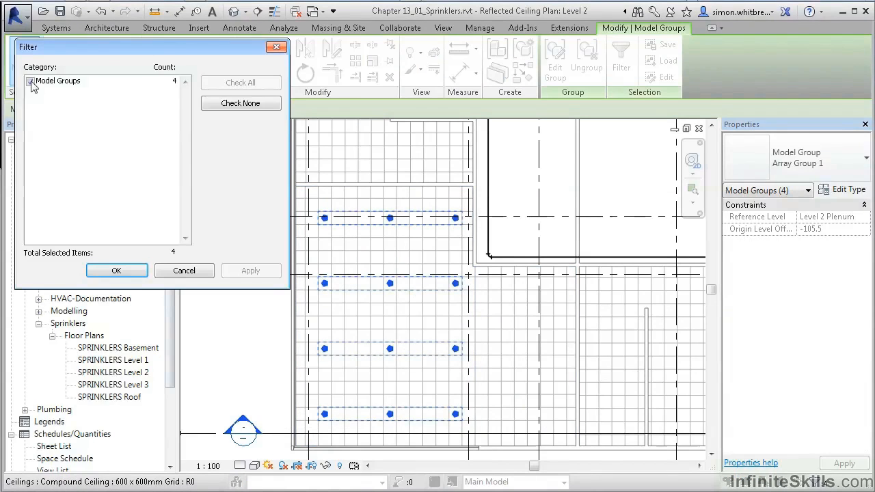
pyautogui.click(32, 82)
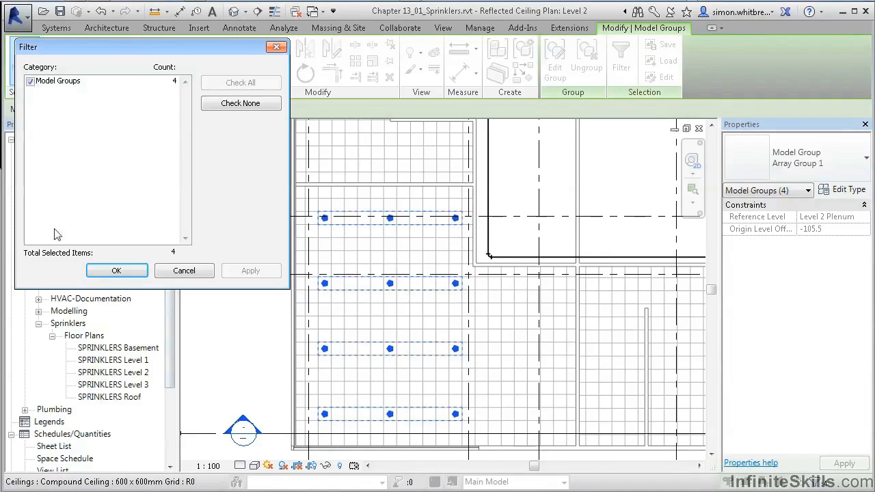
pyautogui.click(117, 271)
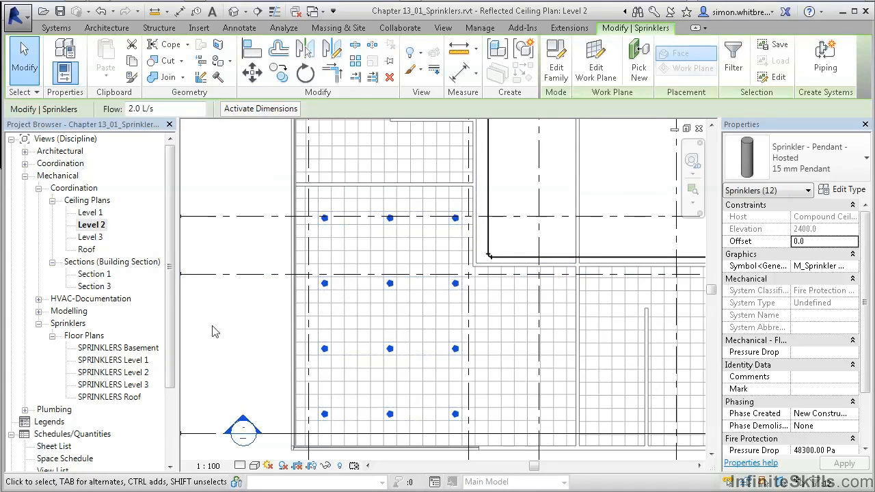
pyautogui.moveTo(220, 244)
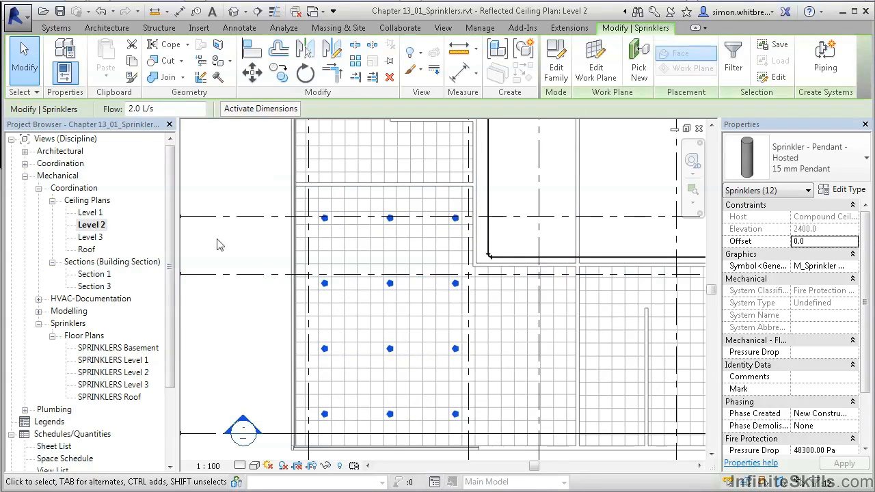
pyautogui.moveTo(207, 374)
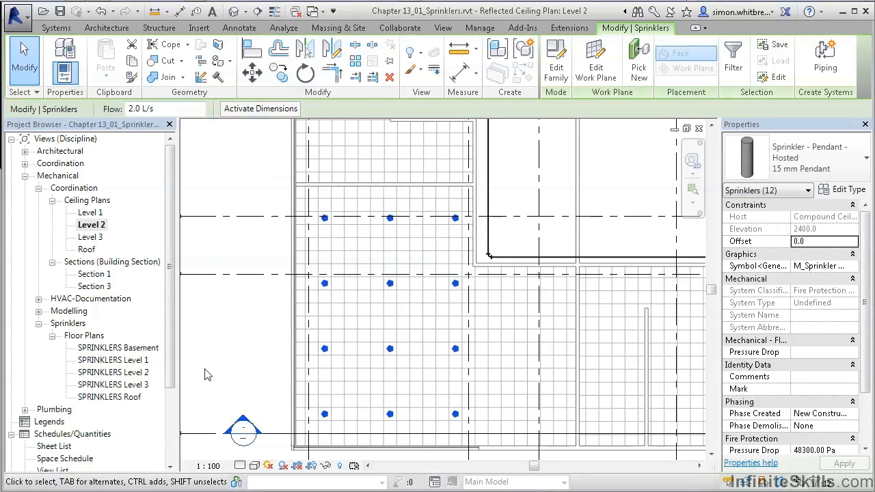